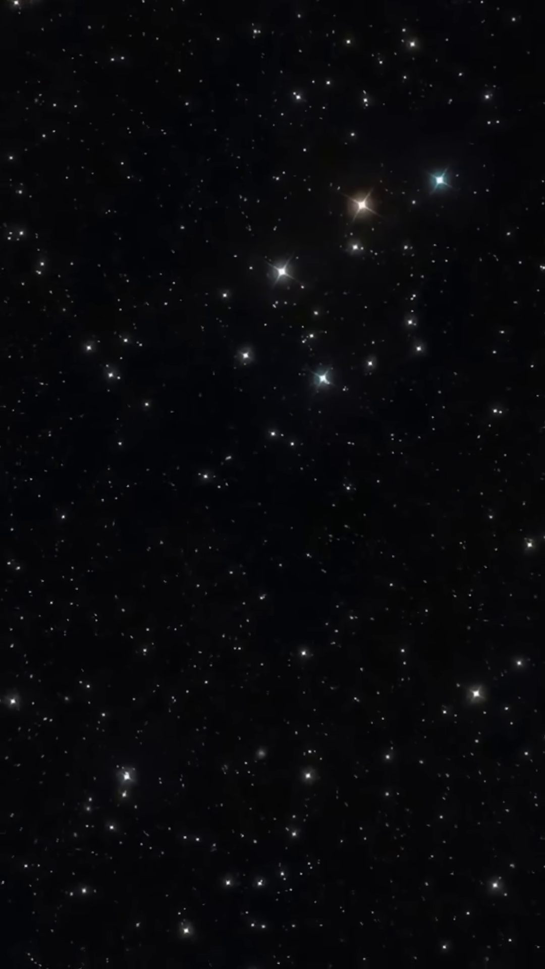
pyautogui.scroll(-3)
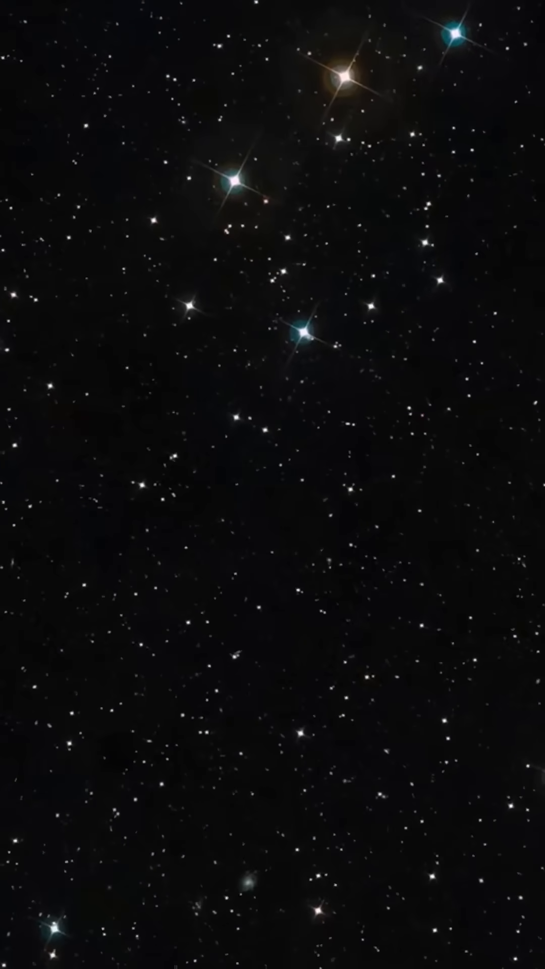